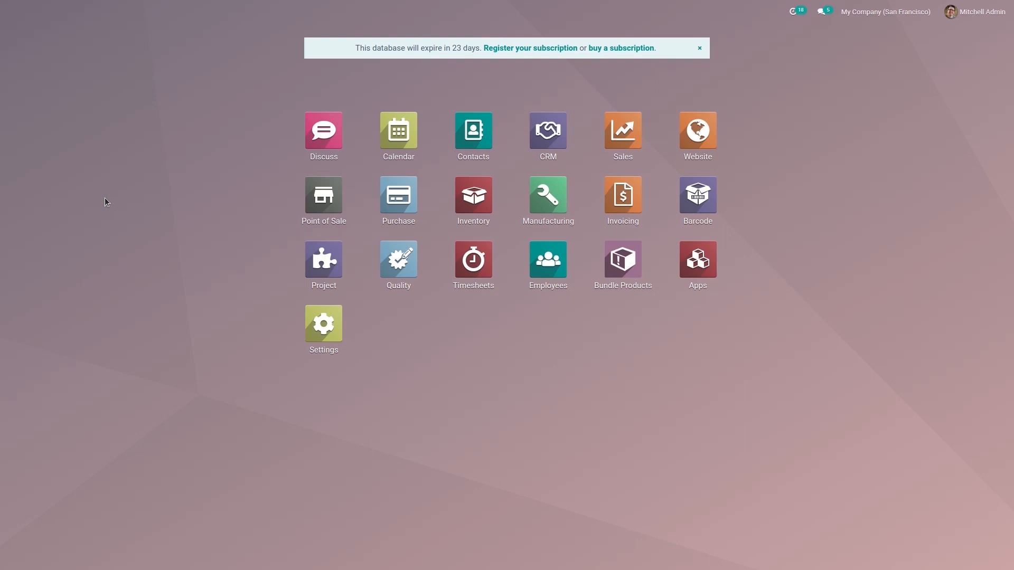
Switch from the Odoo browser window to the text editor with the xmlrpc script.
key(alt+Tab)
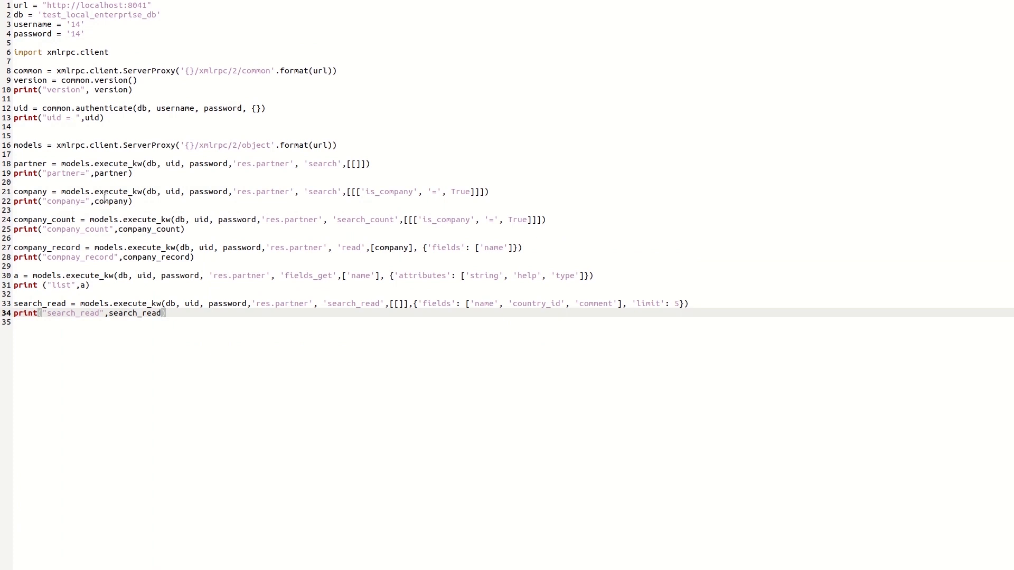
mouse_move(51, 322)
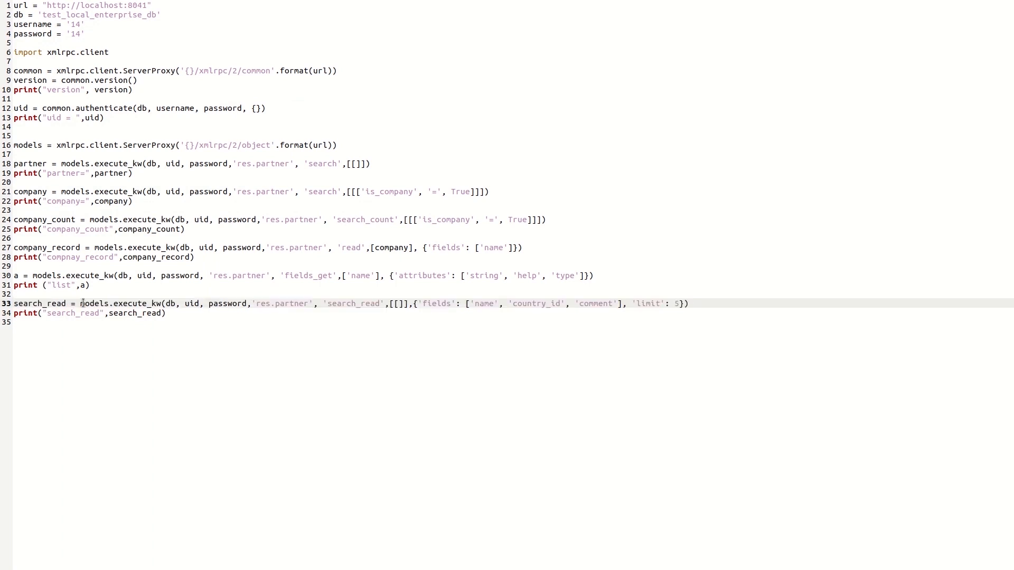
mouse_move(169, 304)
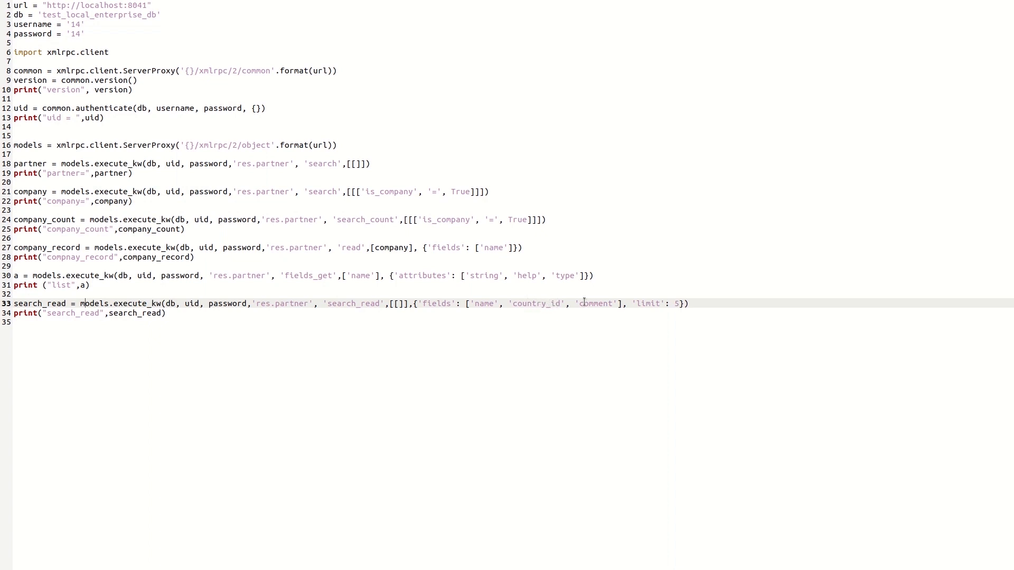
mouse_move(660, 311)
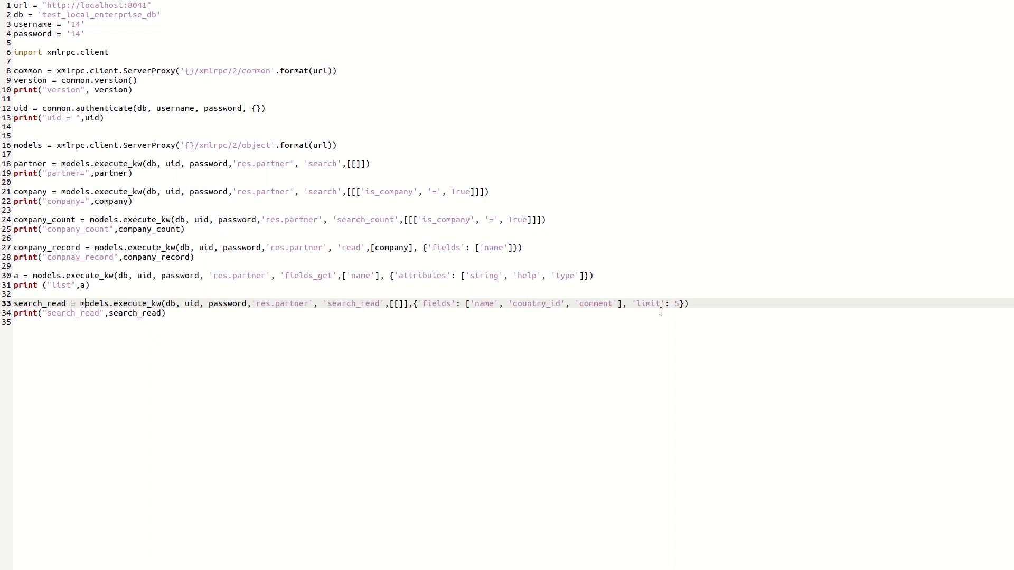
mouse_move(524, 319)
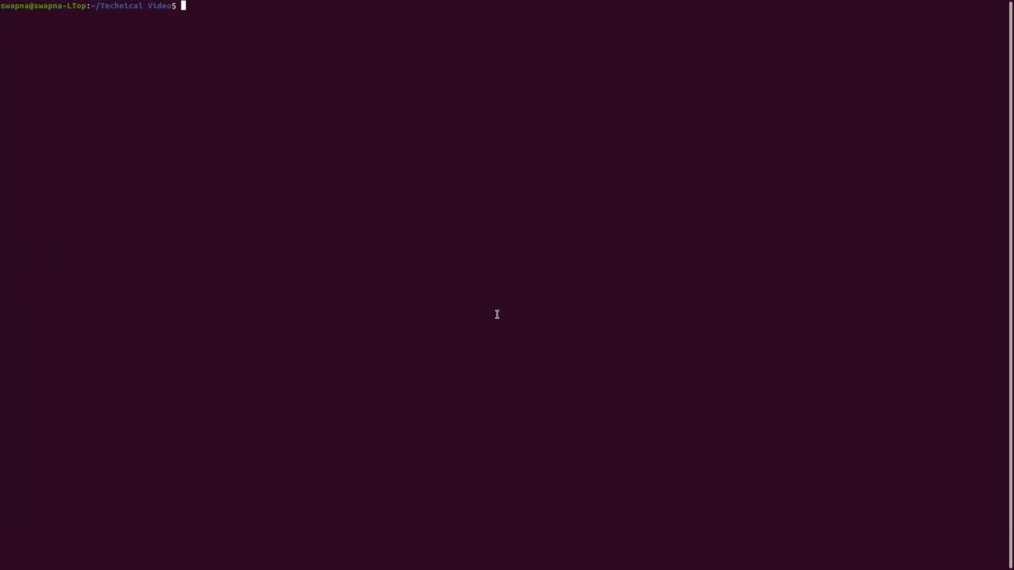
Run the script with 'python3 -m external-api' to print the res.partner search_read results.
text(python3 -)
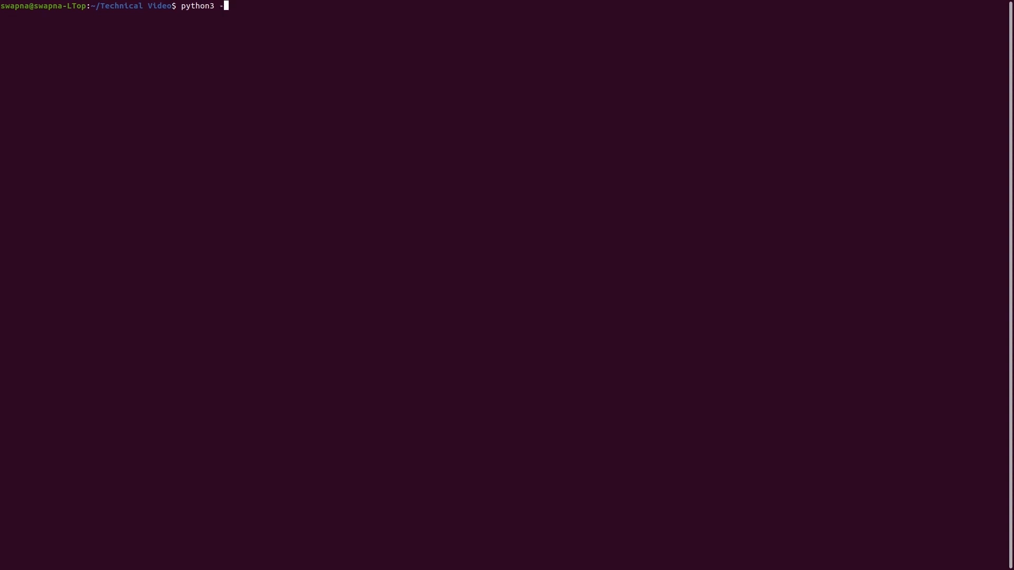
text(m ext)
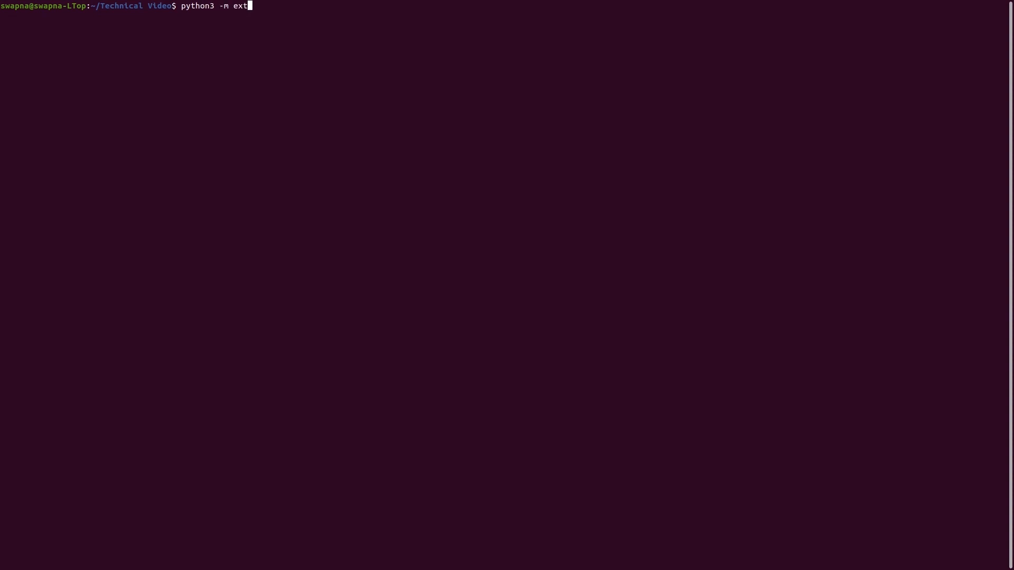
text(ernal-api)
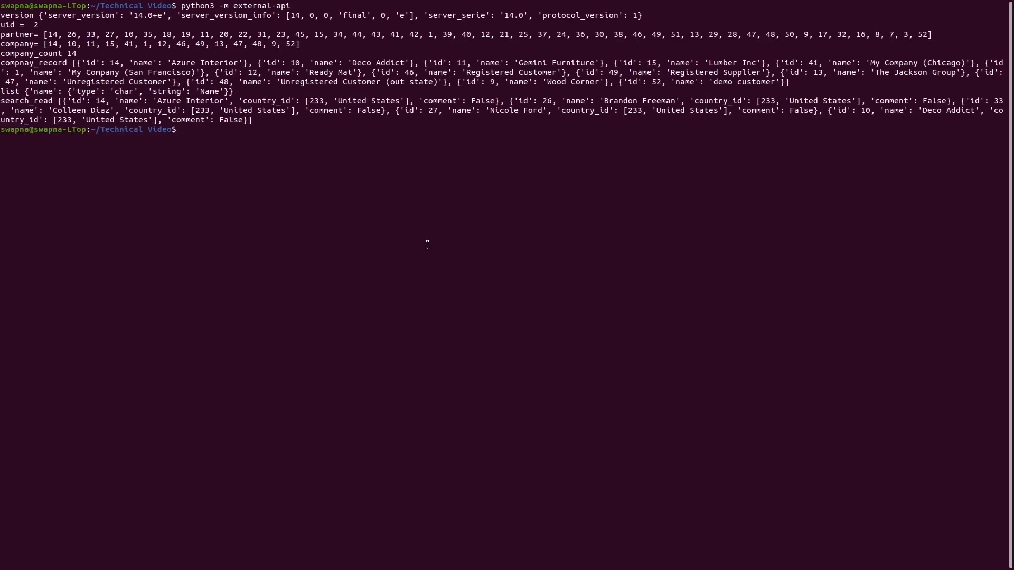
mouse_move(58, 101)
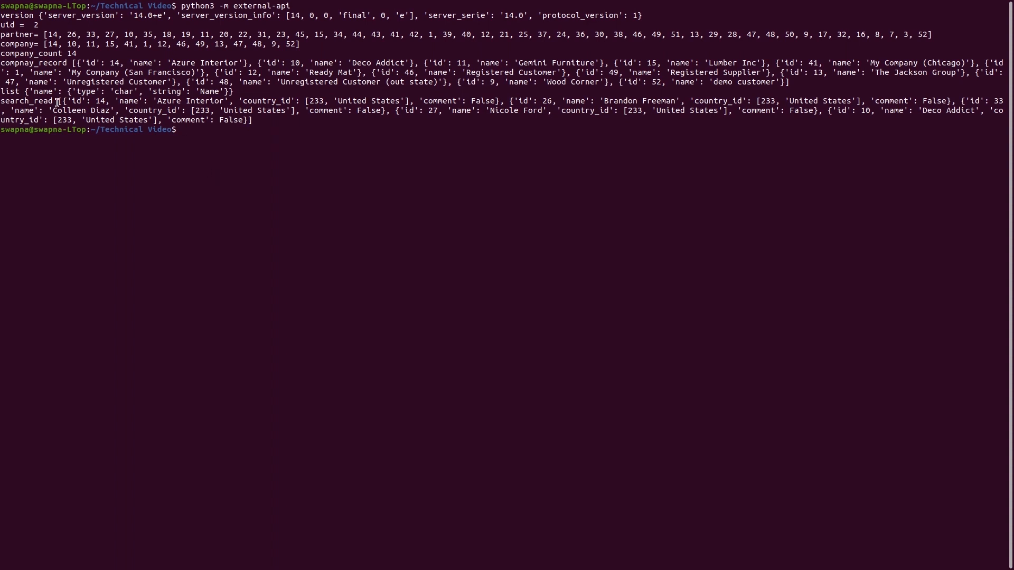